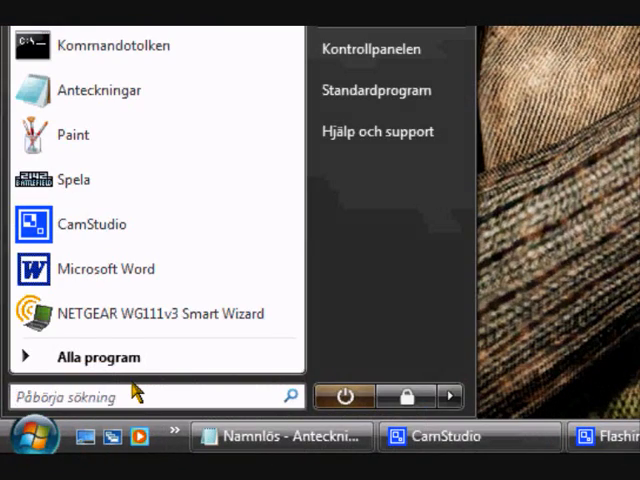
- Search 'cm' in Start and bring up cmd's options to run it as administrator
type("c")
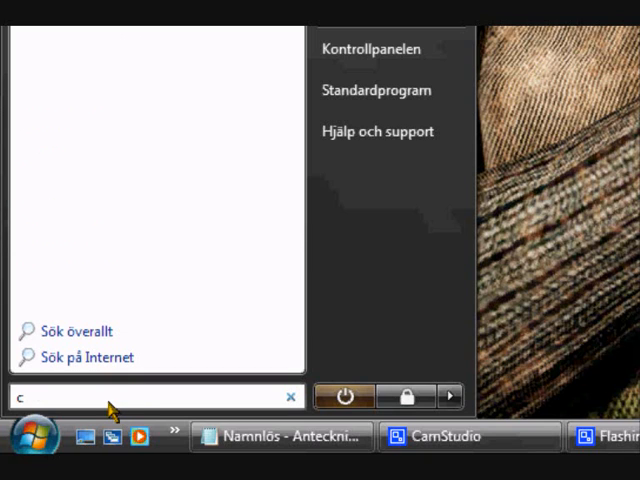
type("m")
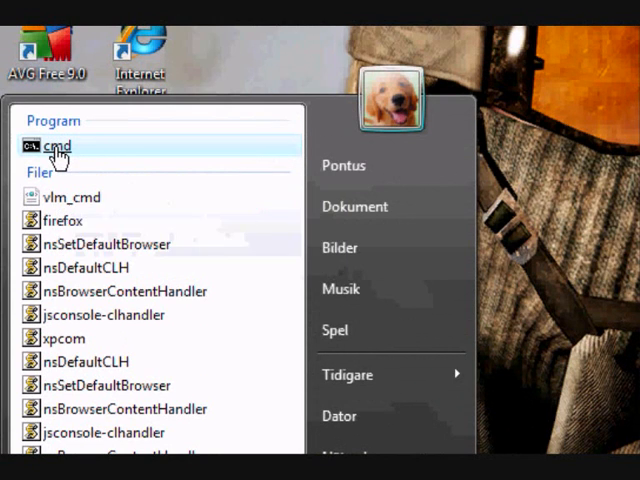
right_click(50, 146)
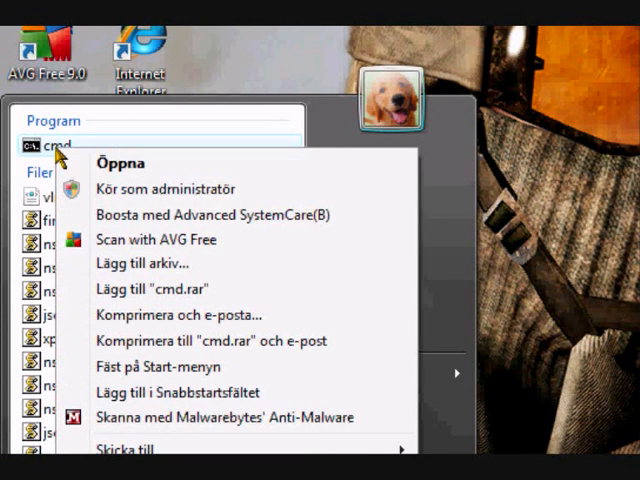
mouse_move(176, 188)
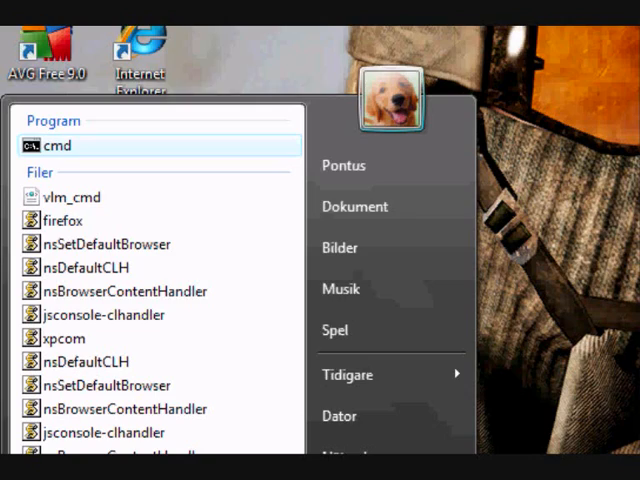
- Switch the administrator prompt from system32 to the C: root with cd/
left_click(56, 144)
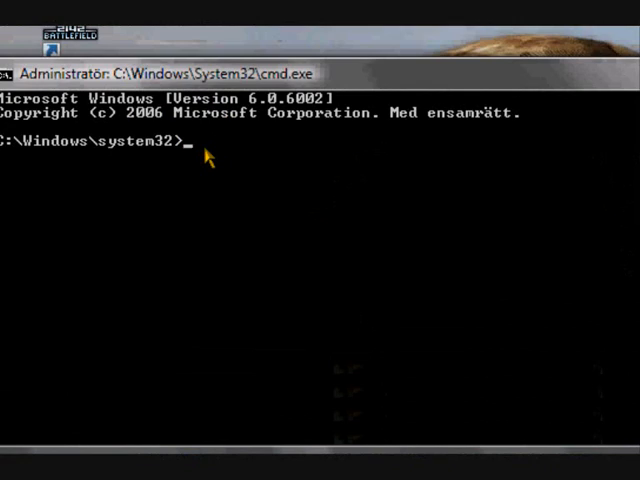
type("cd")
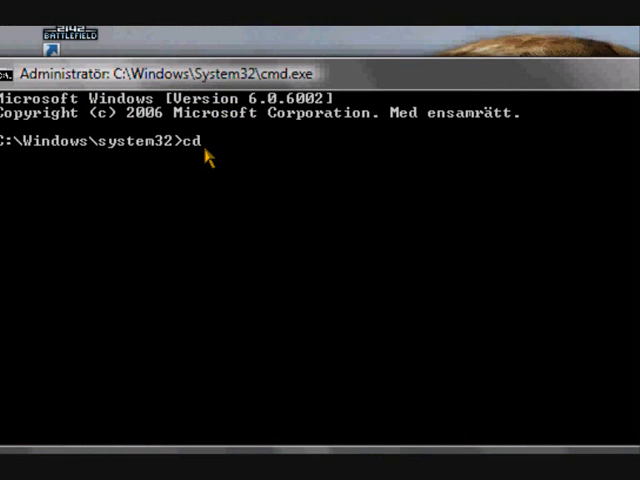
type("/")
type("netsh int tcp show global")
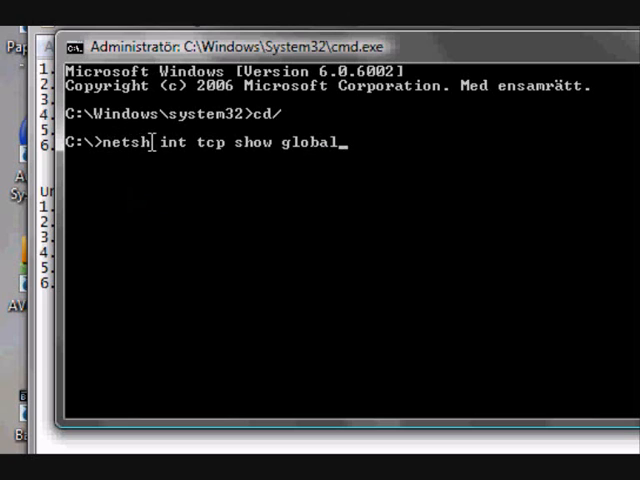
mouse_move(188, 136)
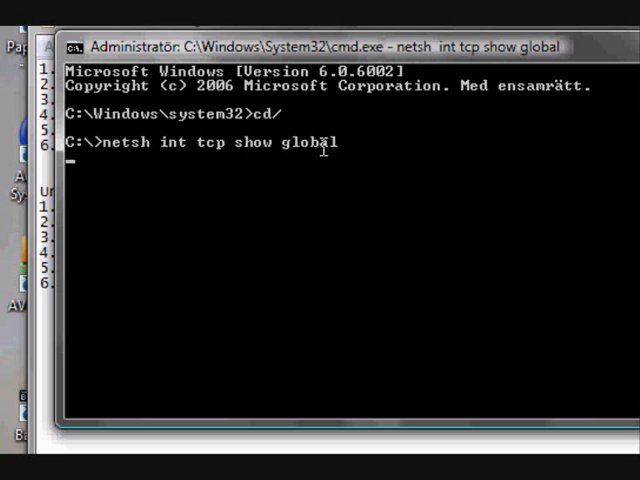
mouse_move(368, 256)
type("netsh int tcp set global chimney=enabled")
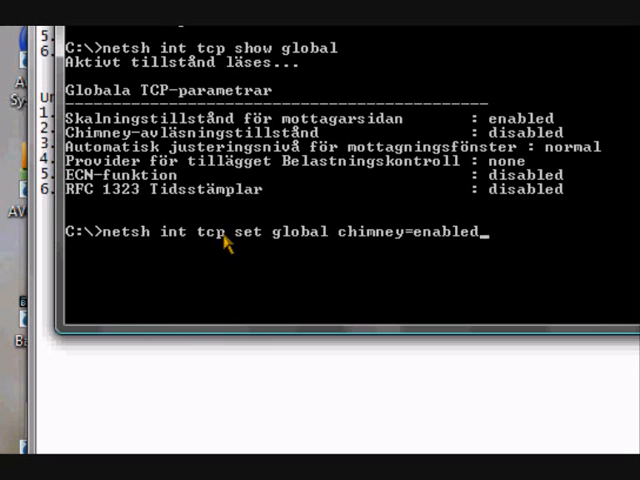
mouse_move(314, 246)
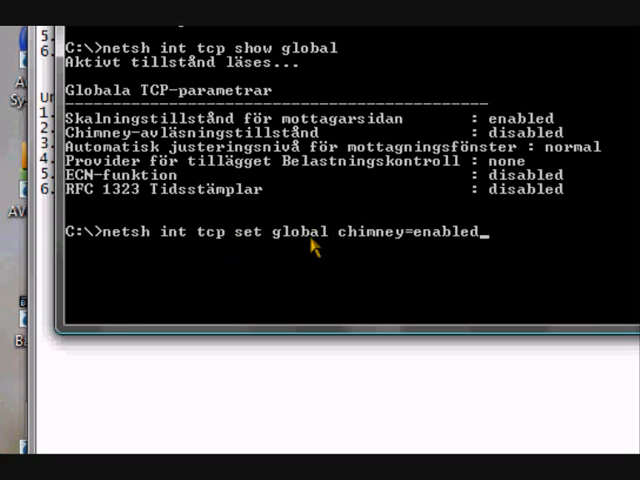
mouse_move(416, 244)
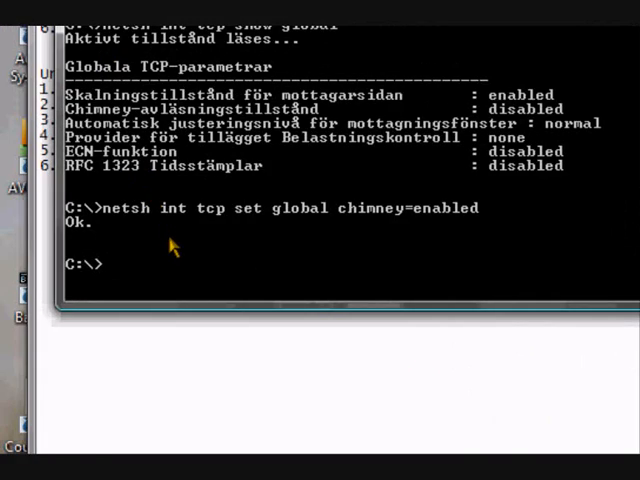
- Enter netsh int tcp set global autotuninglevel=normal at the prompt
type("netsh int tcp set global autotuninglevel=normal")
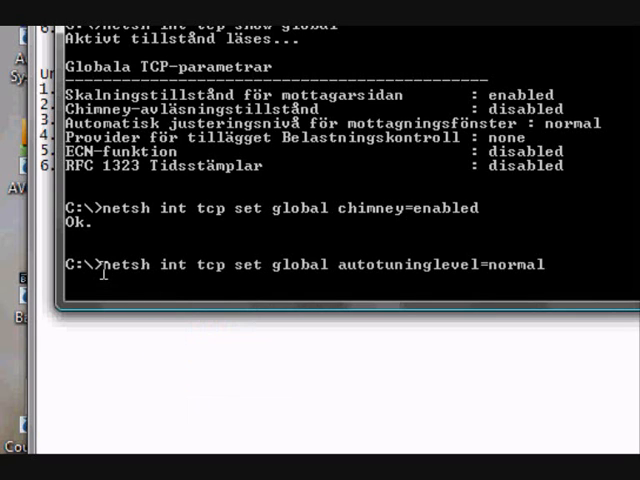
mouse_move(172, 264)
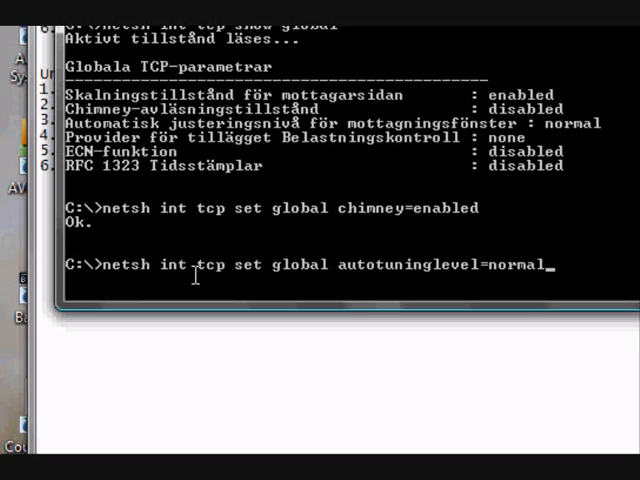
mouse_move(276, 264)
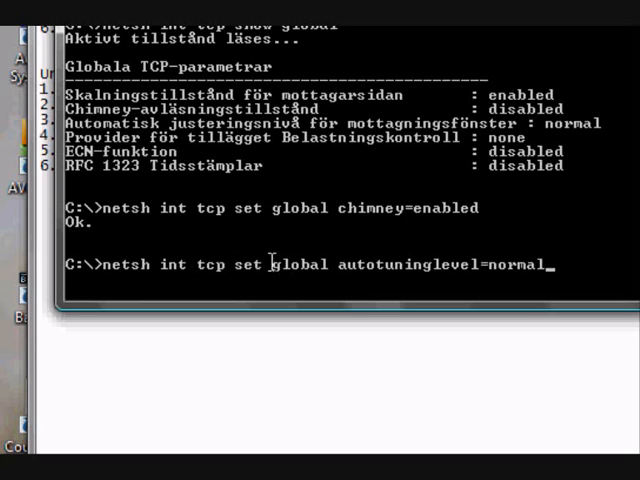
mouse_move(400, 264)
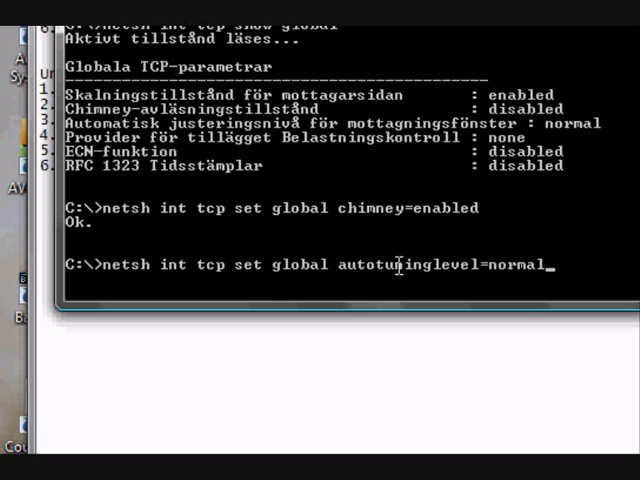
mouse_move(476, 278)
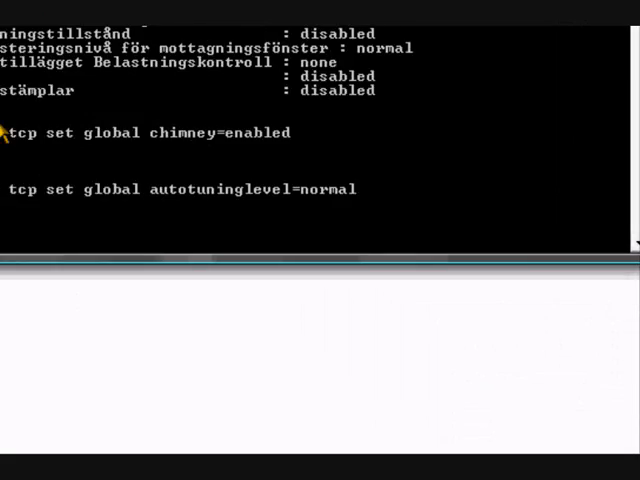
- Paste and run netsh int tcp set global congestionprovider=ctcp
right_click(100, 270)
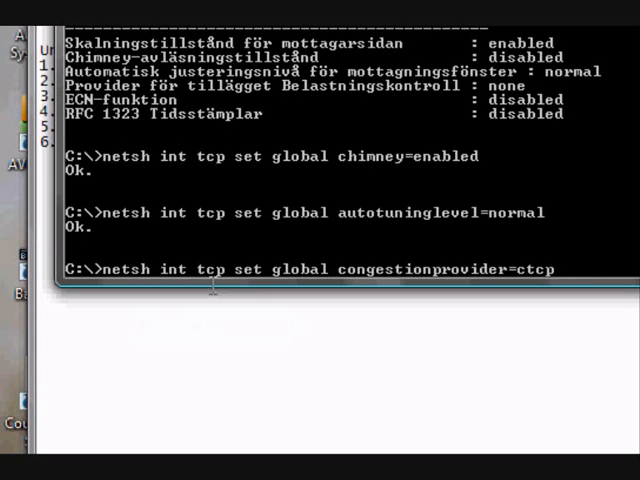
mouse_move(342, 258)
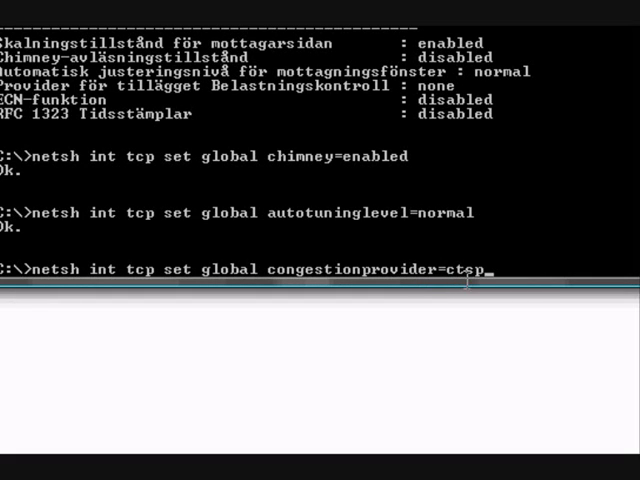
key("enter")
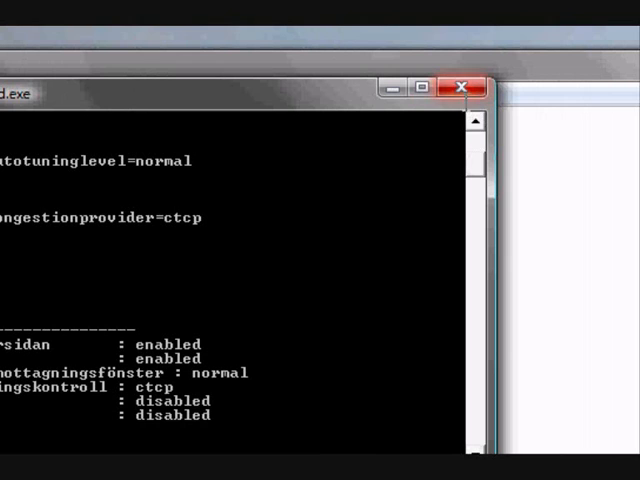
- Search 'cmd' from Start and bring up its Run as administrator option
left_click(460, 88)
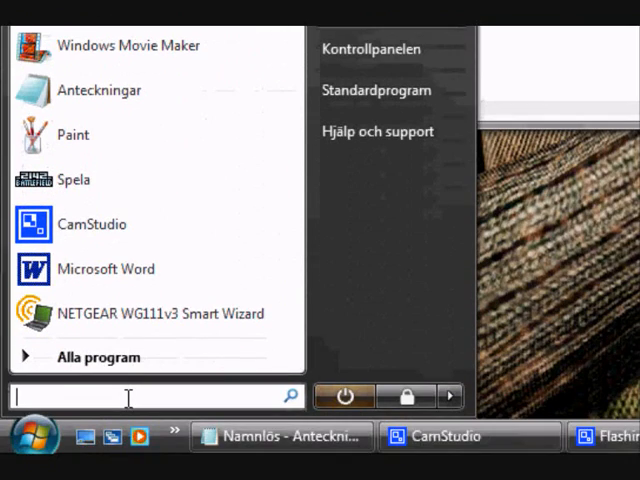
type("cmd")
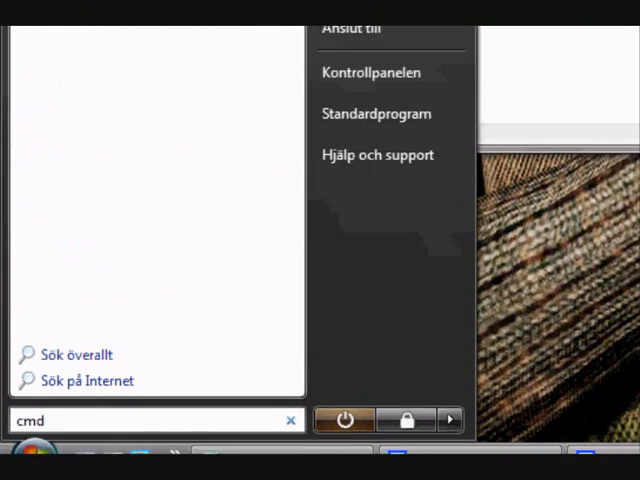
right_click(56, 96)
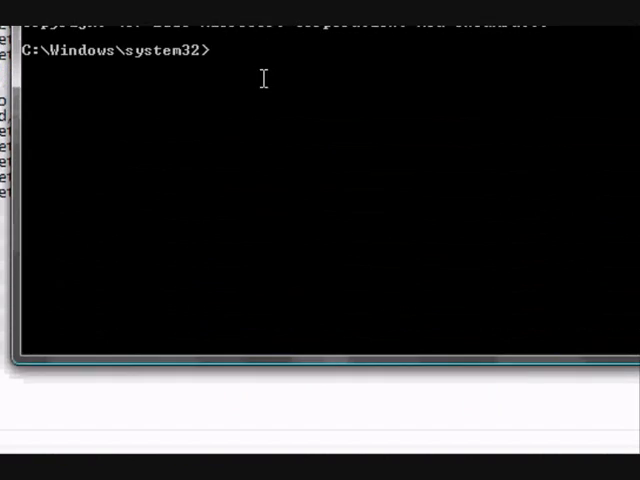
- Change to the C: root and enter netsh int tcp show global
type("cd\\")
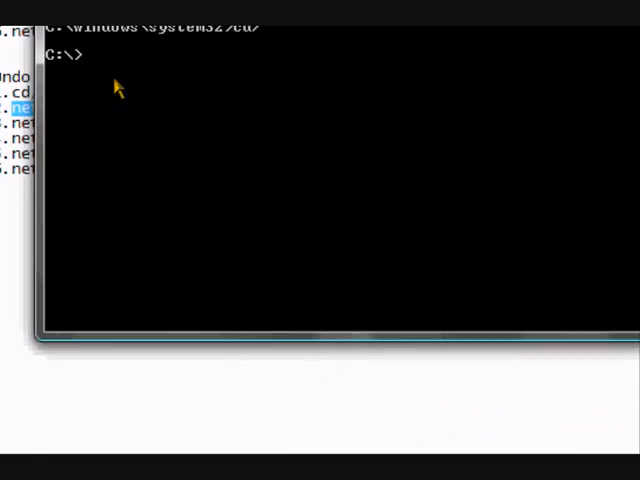
type("netsh int tcp show global")
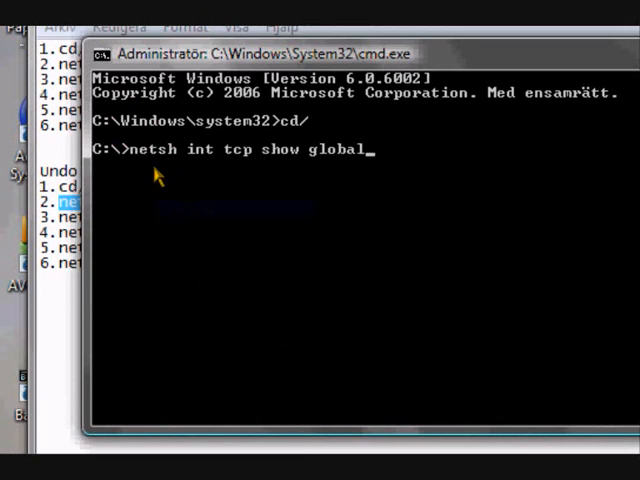
mouse_move(290, 160)
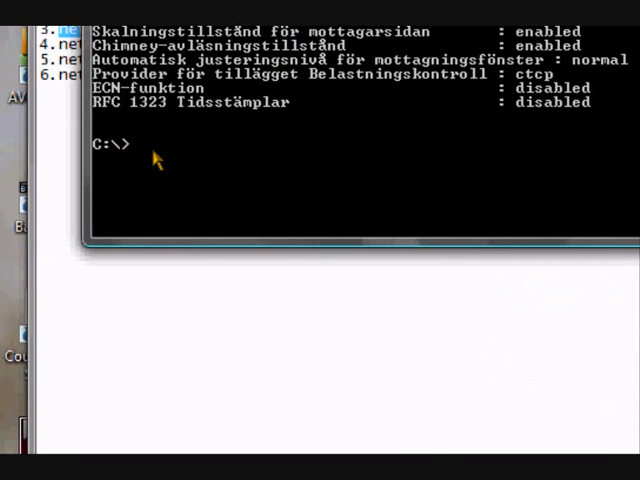
- Run netsh set global chimney=disabled and autotuninglevel=highlyrestricted
type("netsh int tcp set global chimney=disabled")
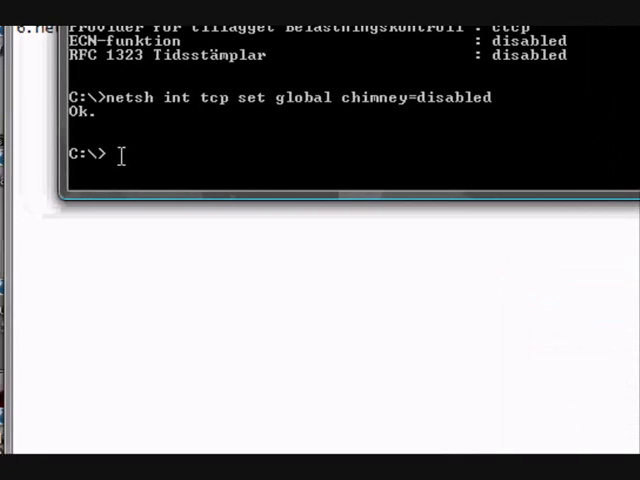
type("netsh int tcp set global autotuninglevel=highlyrestricted")
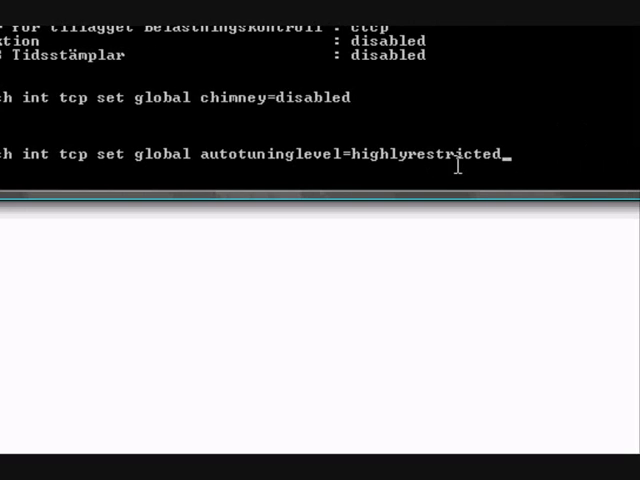
key("enter")
type("netsh int tcp set global congestionprovider=none")
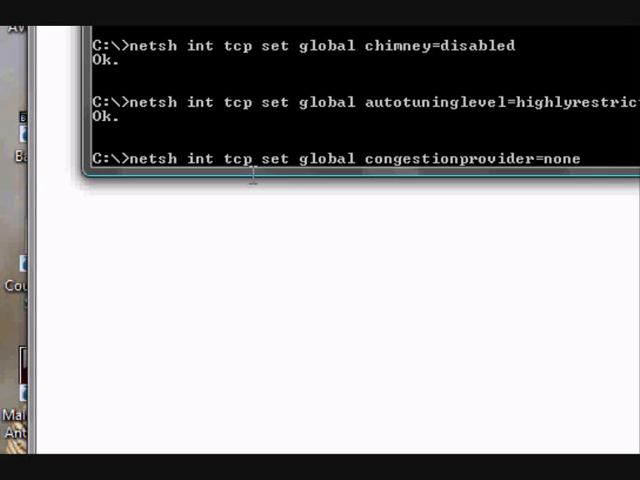
mouse_move(374, 160)
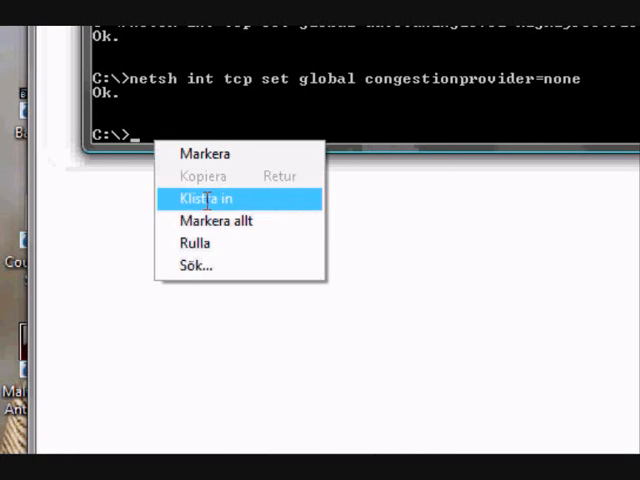
- Paste the saved netsh int tcp show global command at the prompt
left_click(204, 194)
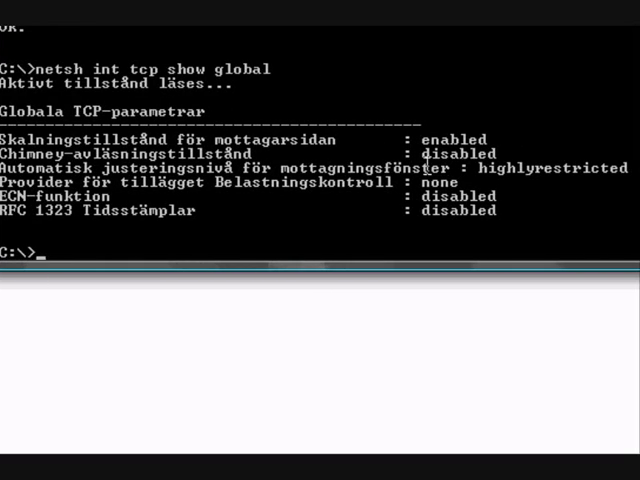
mouse_move(342, 196)
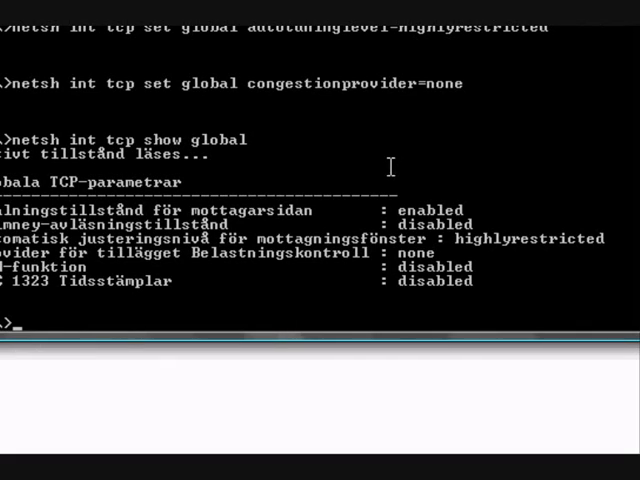
mouse_move(286, 164)
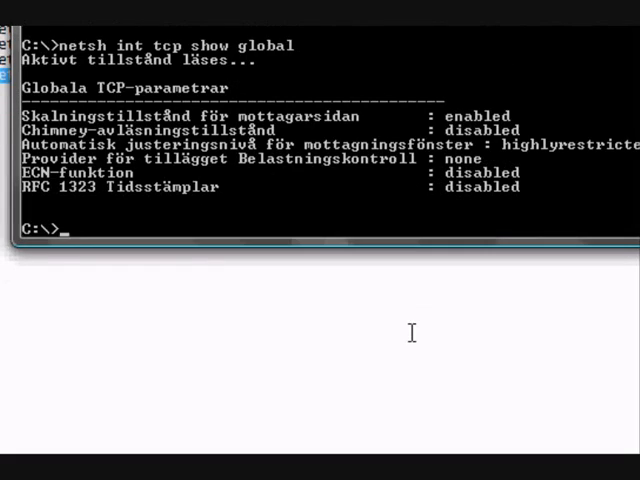
mouse_move(348, 212)
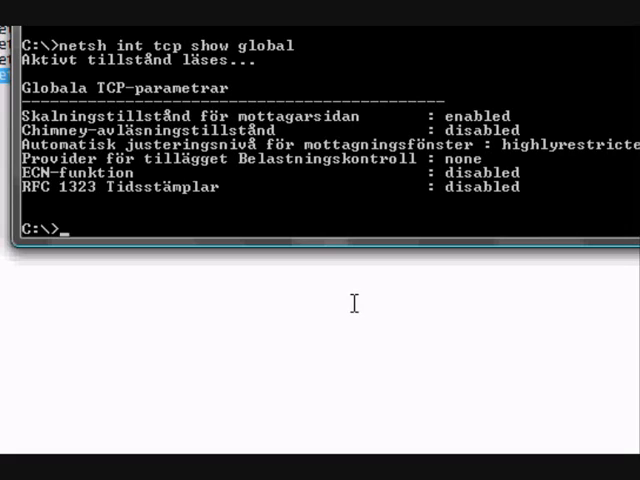
mouse_move(364, 276)
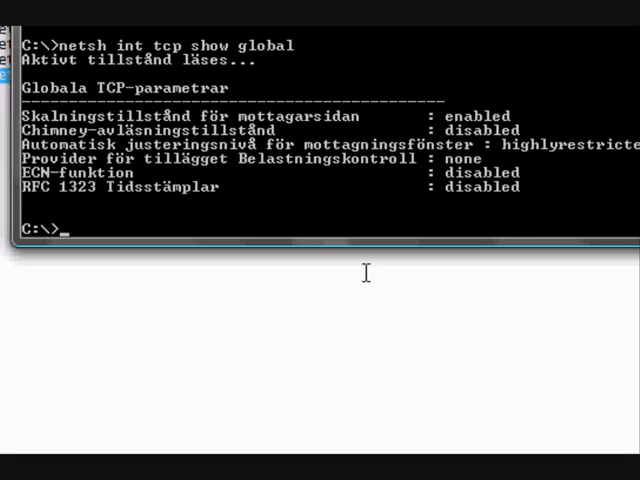